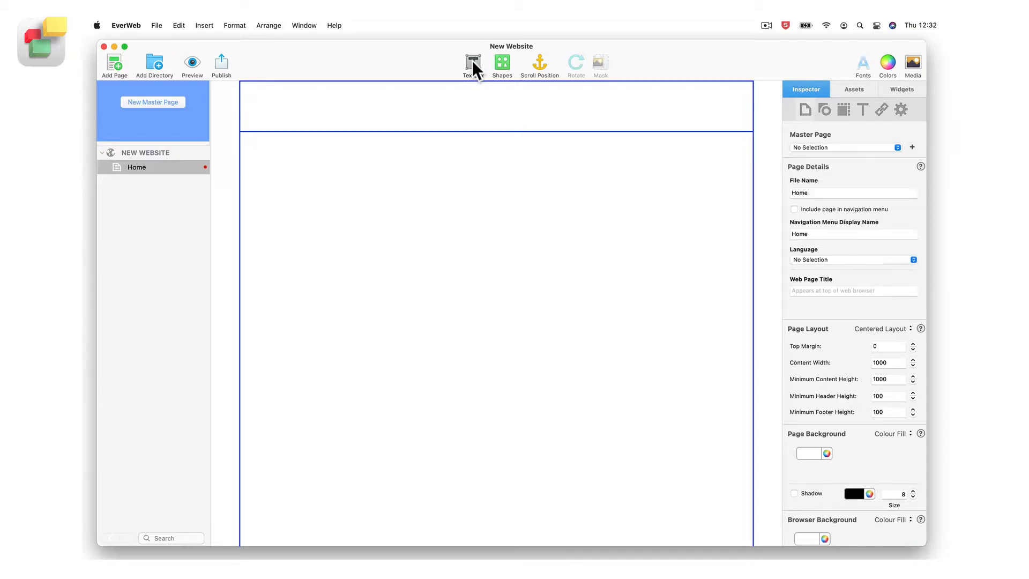
Add a text box to the page and show the Page inspector's layout settings
left_click(473, 62)
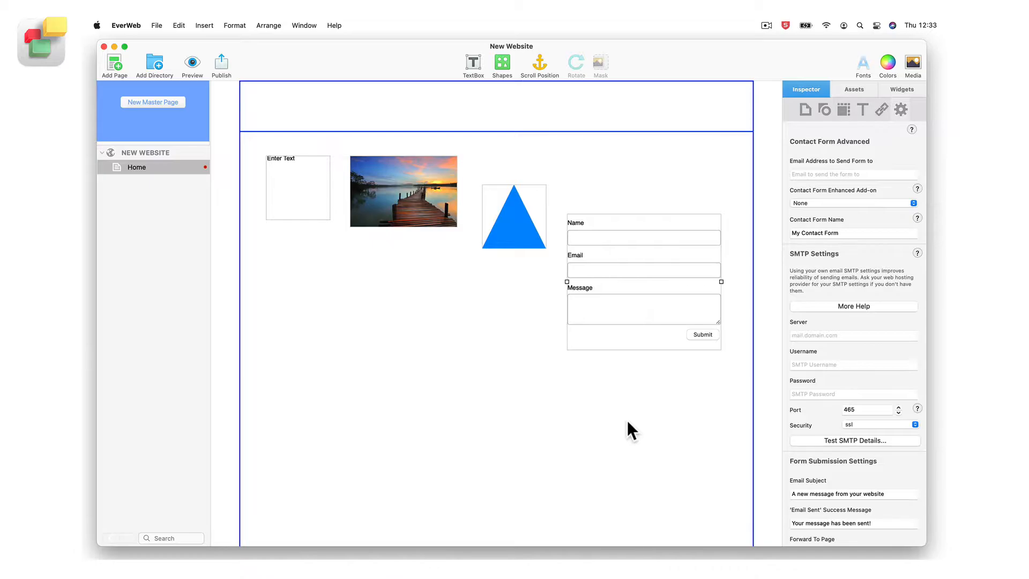
mouse_move(805, 113)
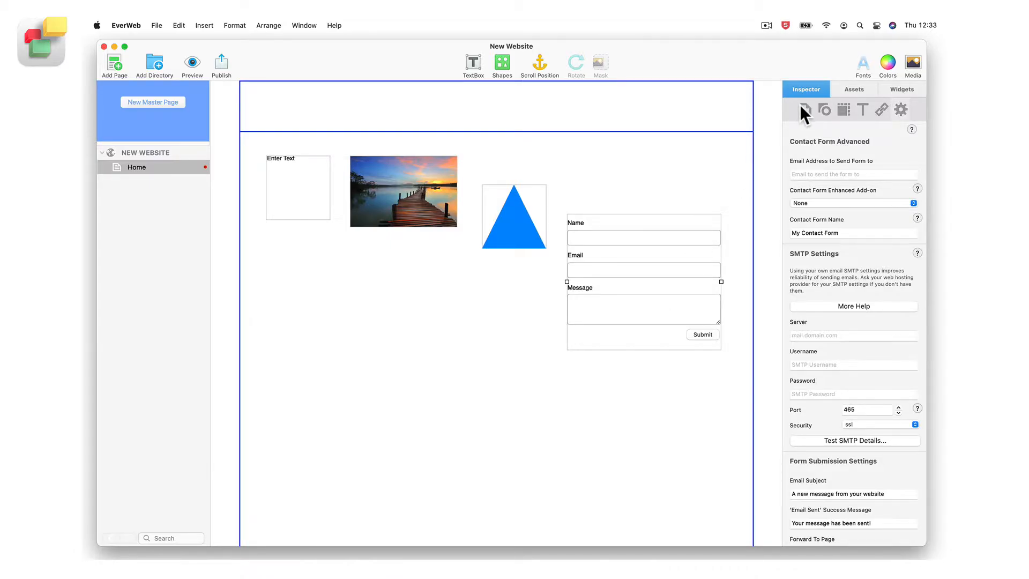
left_click(804, 110)
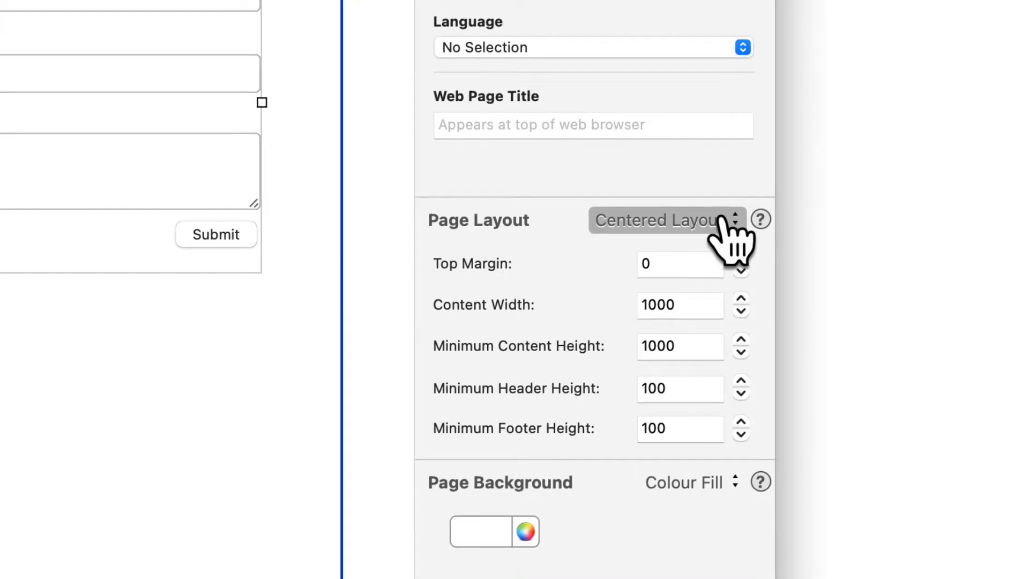
left_click(662, 220)
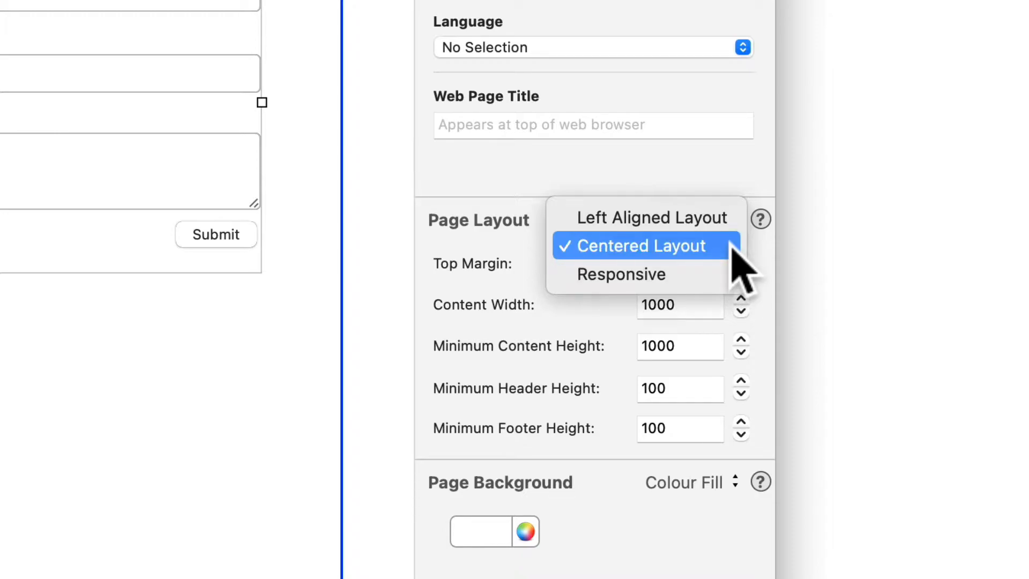
left_click(632, 245)
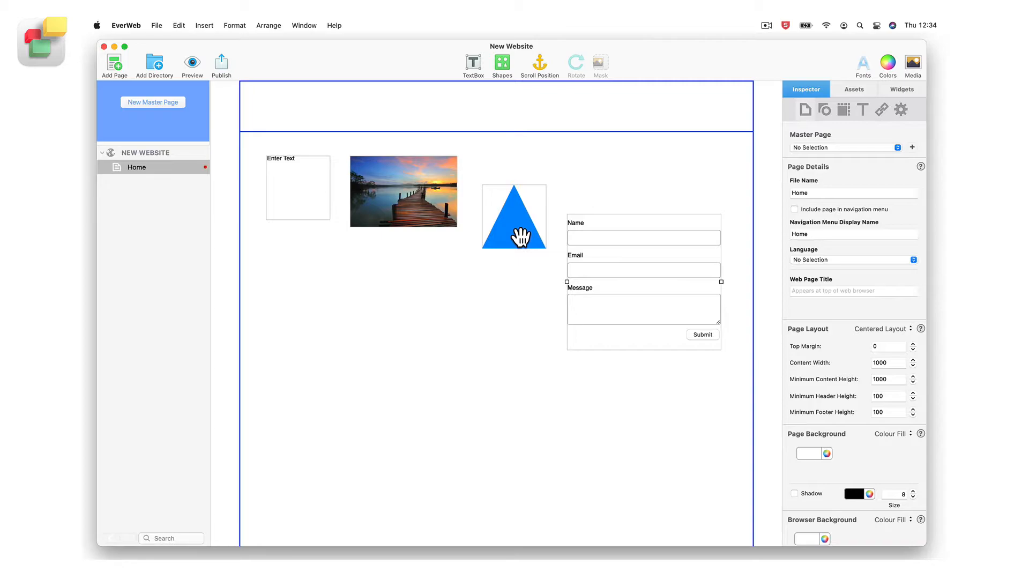
Set the blue triangle's X to 300 and Y to 500, then nudge it slightly lower
left_click(514, 223)
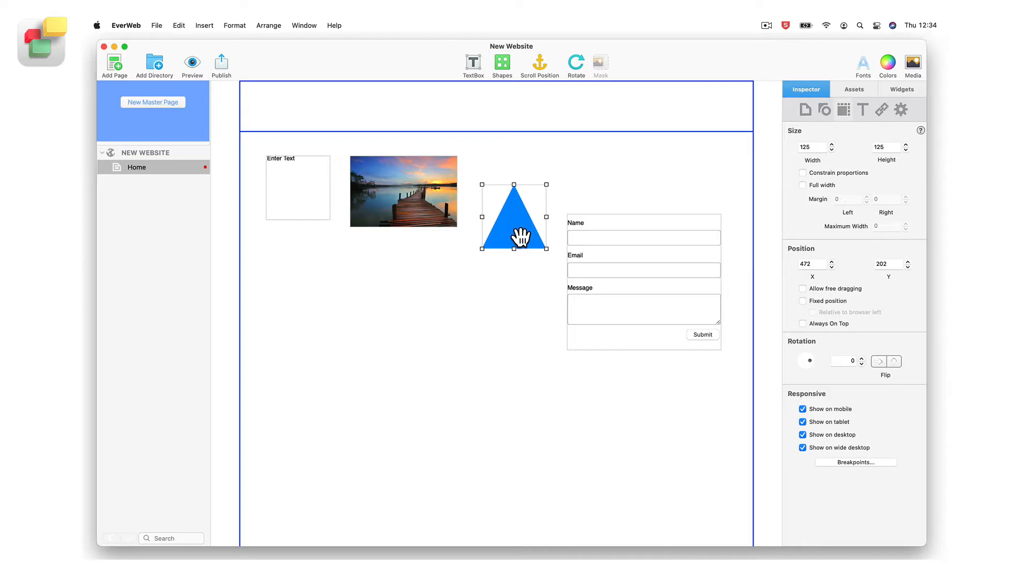
left_click(843, 109)
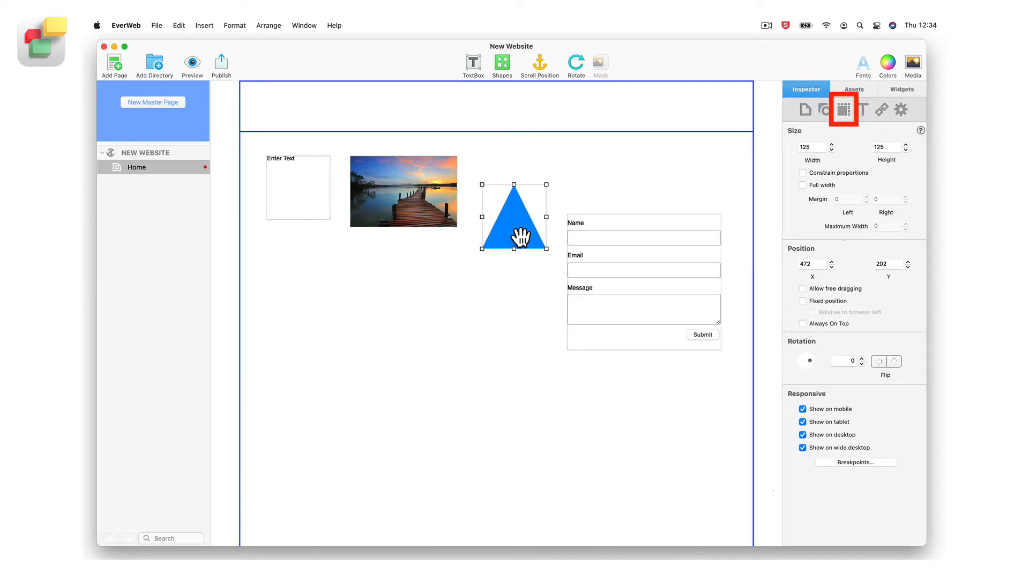
mouse_move(558, 237)
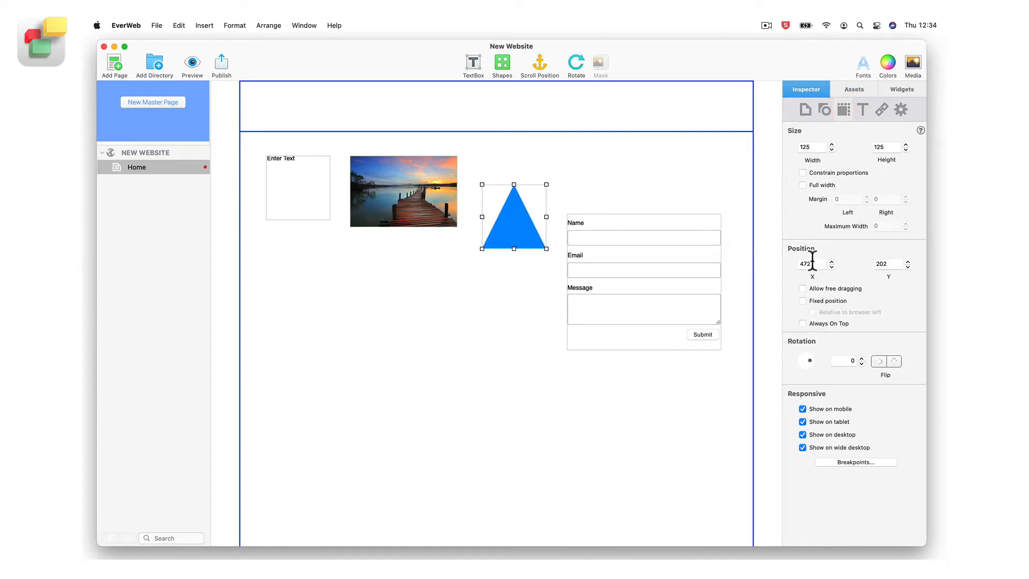
type("300")
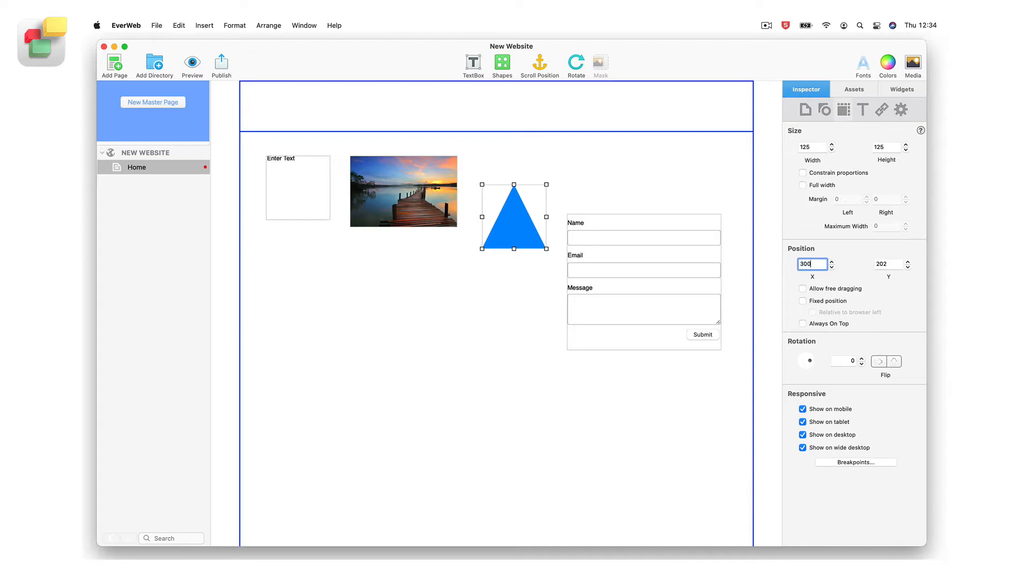
left_click_drag(513, 216, 425, 226)
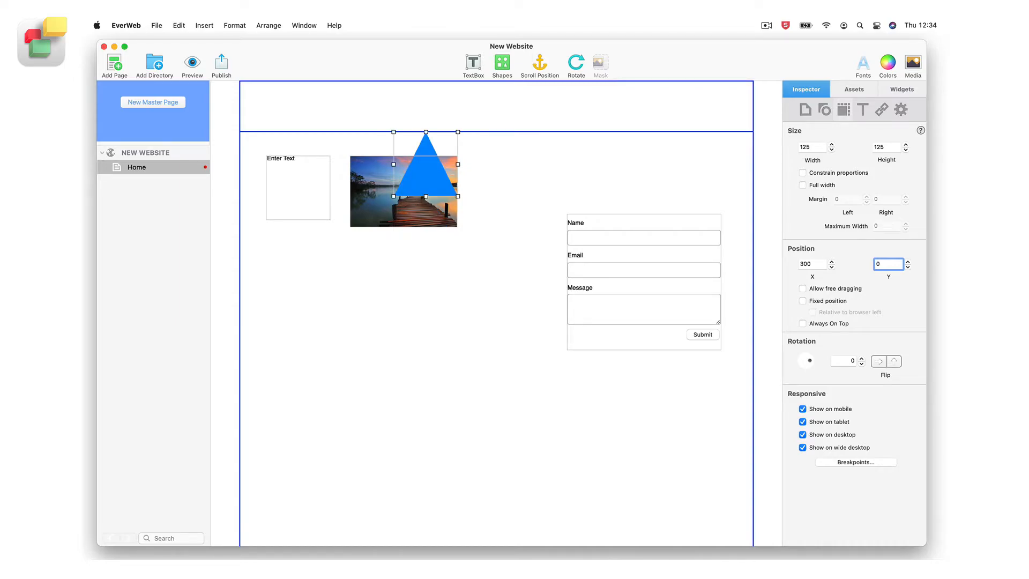
type("0500")
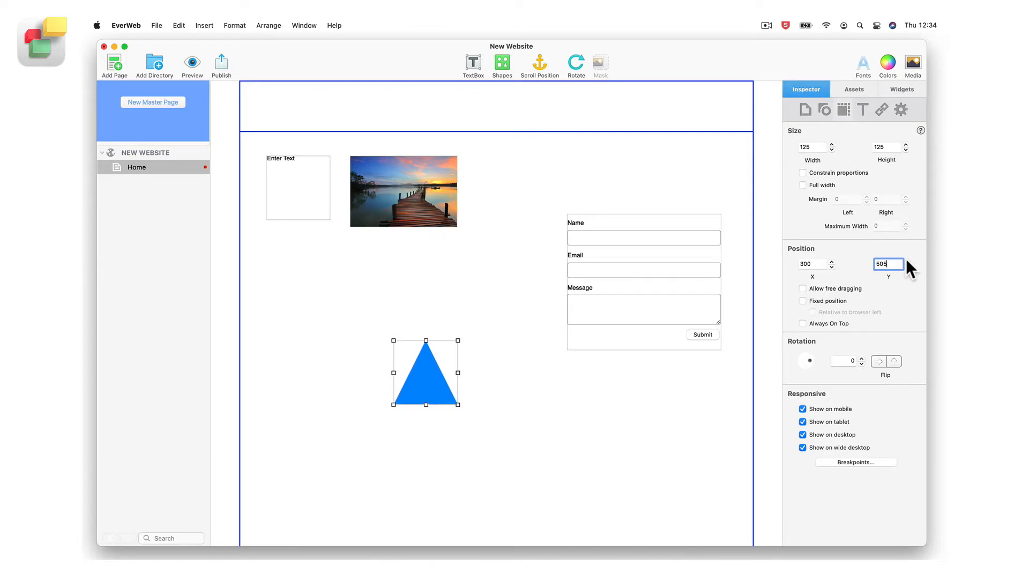
left_click(908, 259)
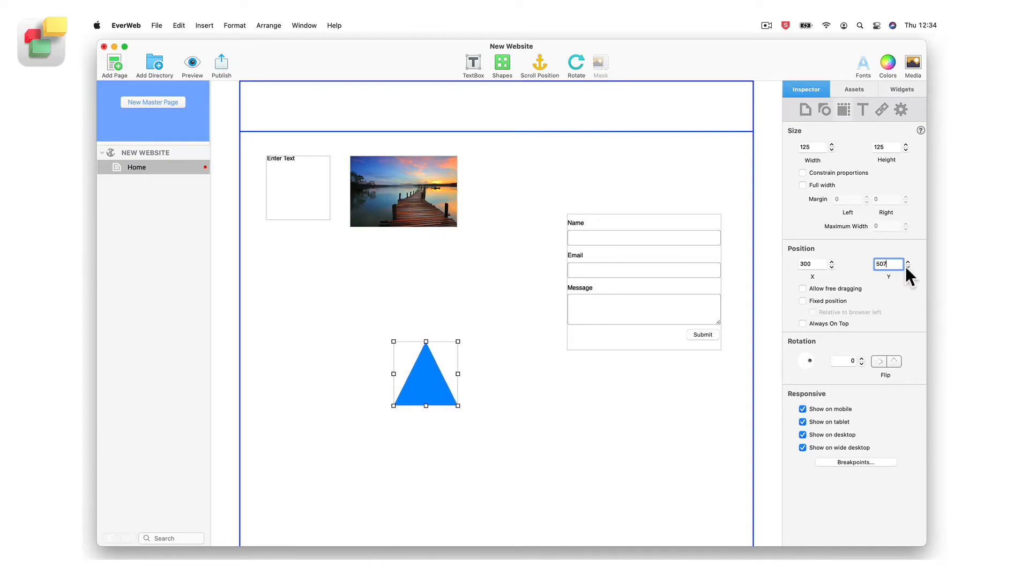
left_click(909, 267)
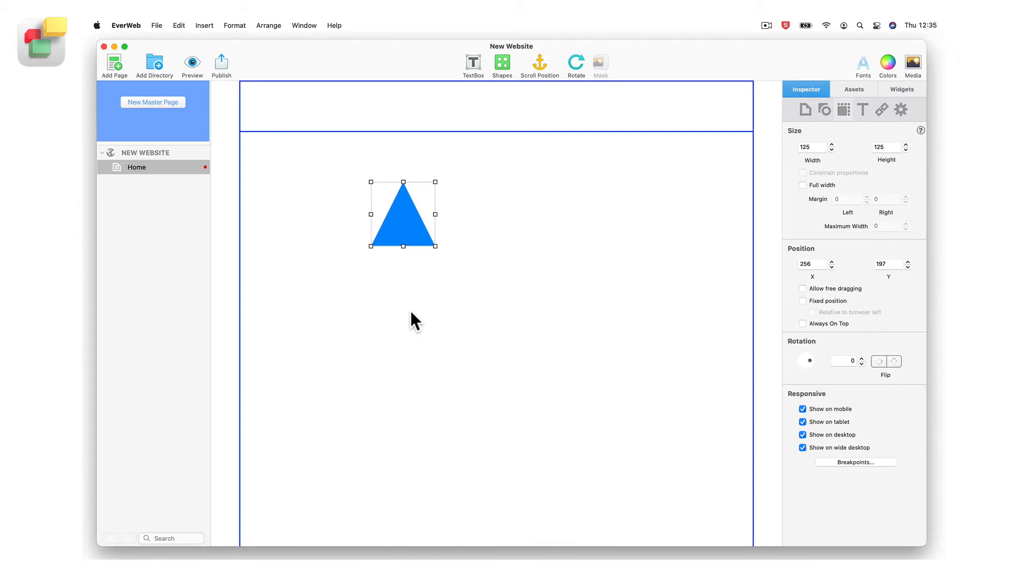
mouse_move(269, 36)
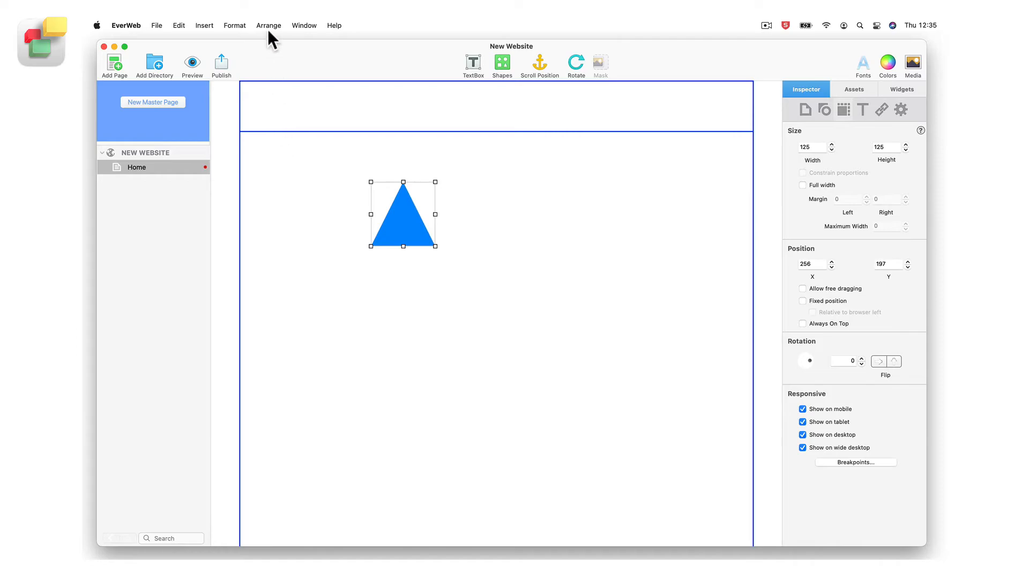
Centre the blue triangle horizontally with Arrange > Align Objects > Center
left_click(269, 25)
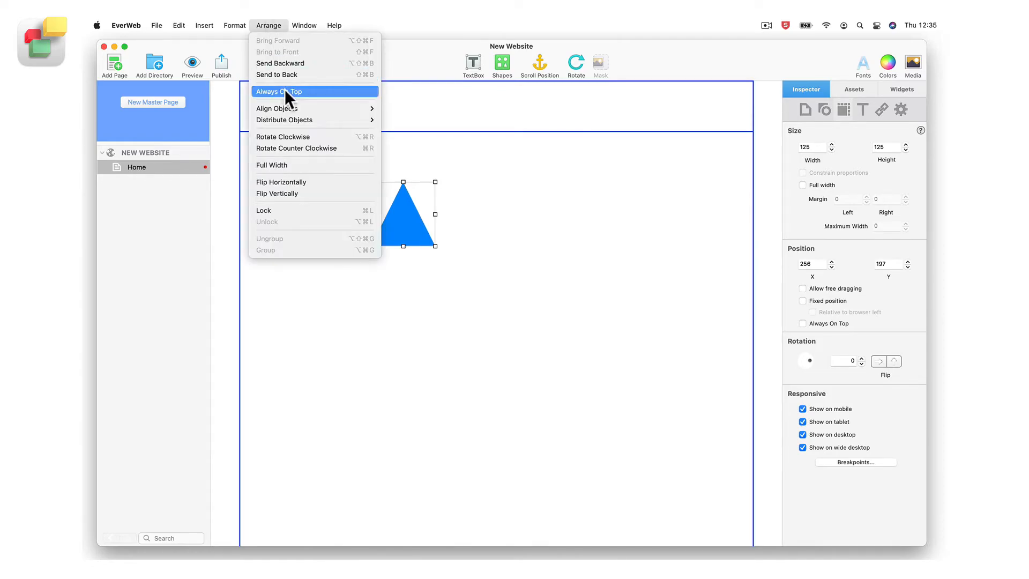
mouse_move(277, 108)
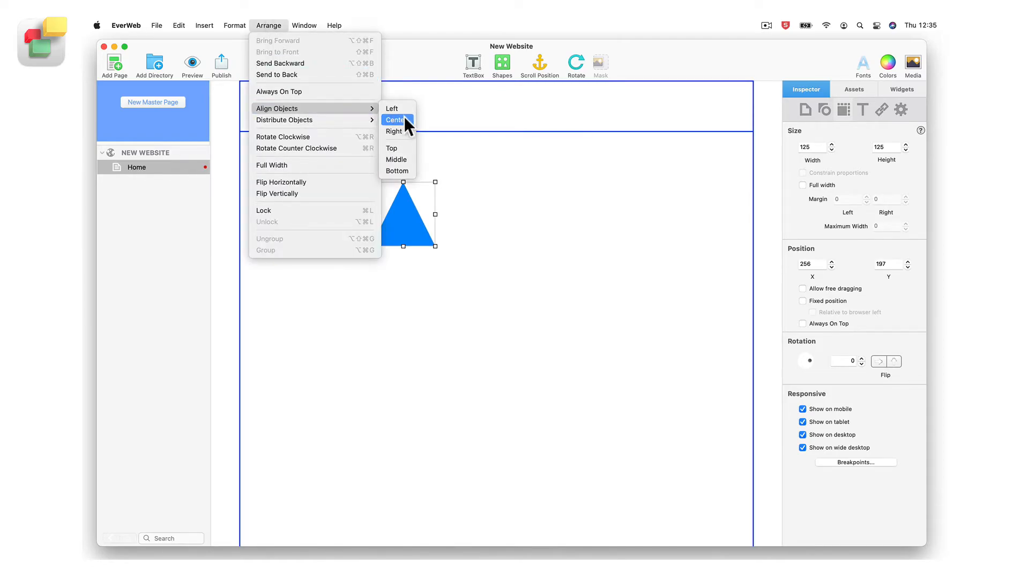
left_click(394, 120)
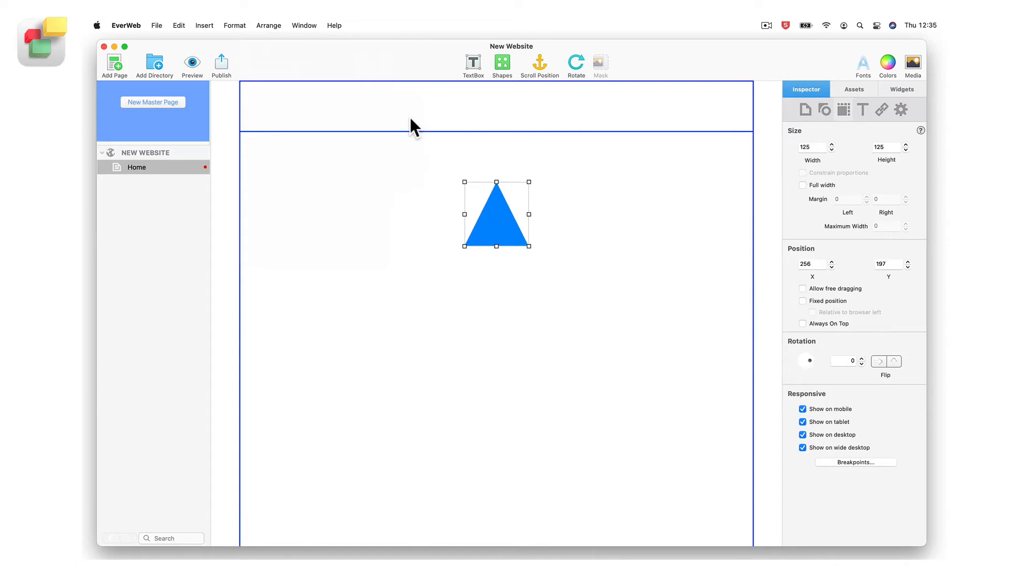
left_click(268, 26)
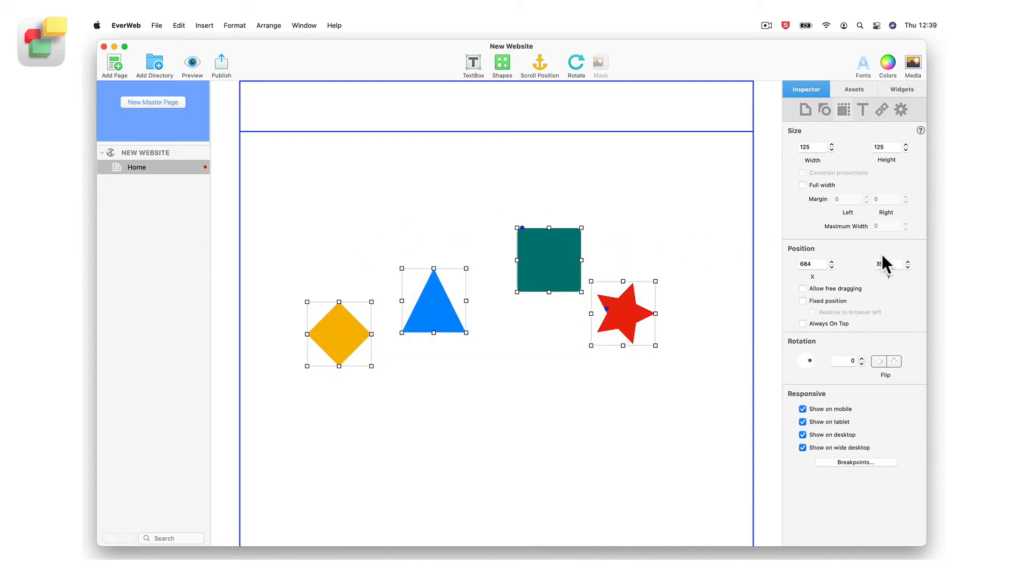
Reposition the selected shape to Y 365 and X 316 in Metrics
left_click(885, 264)
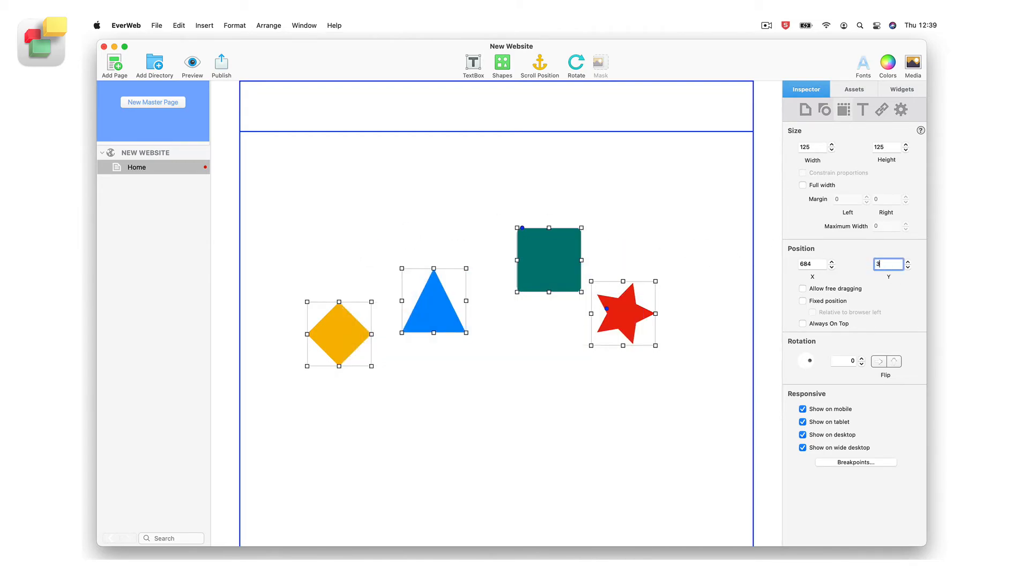
type("365")
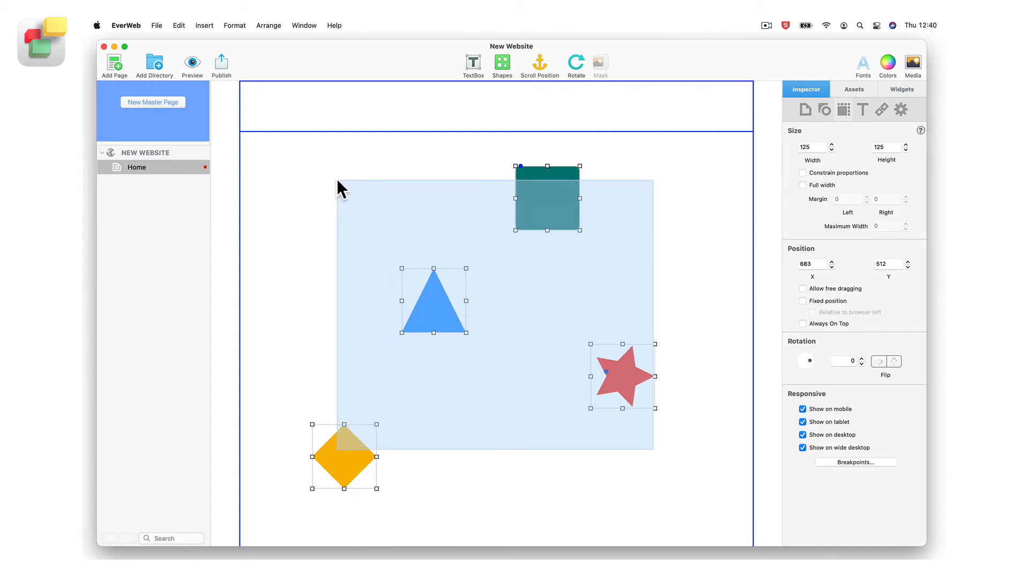
left_click(811, 264)
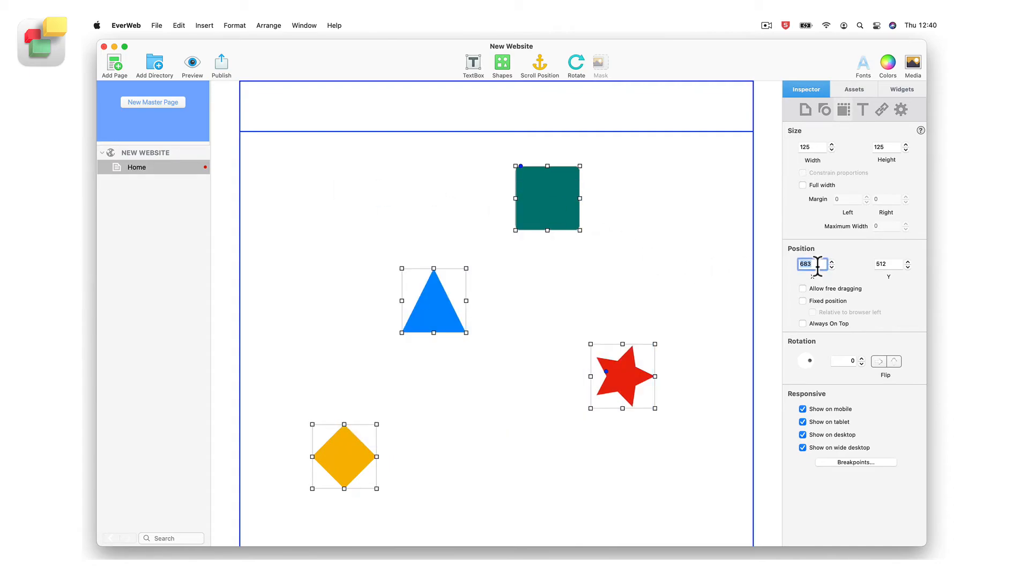
type("316")
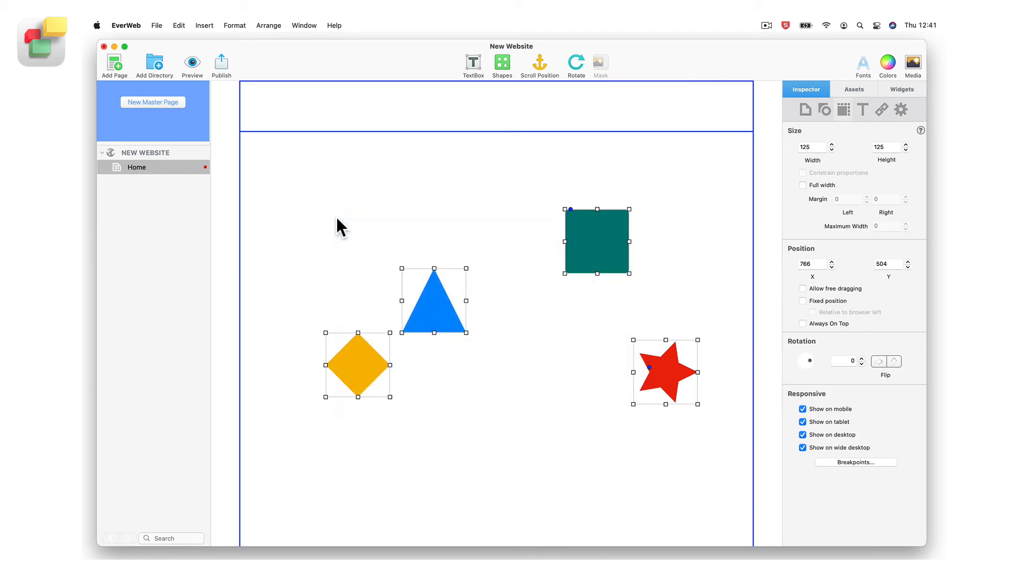
Top-align the four shapes using Arrange > Align Objects > Top
left_click(268, 25)
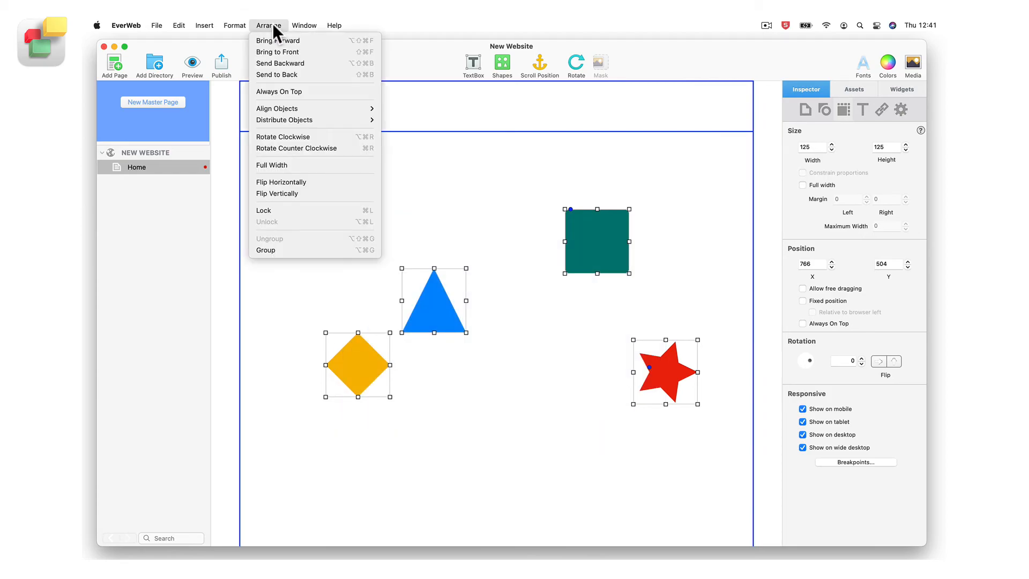
mouse_move(277, 108)
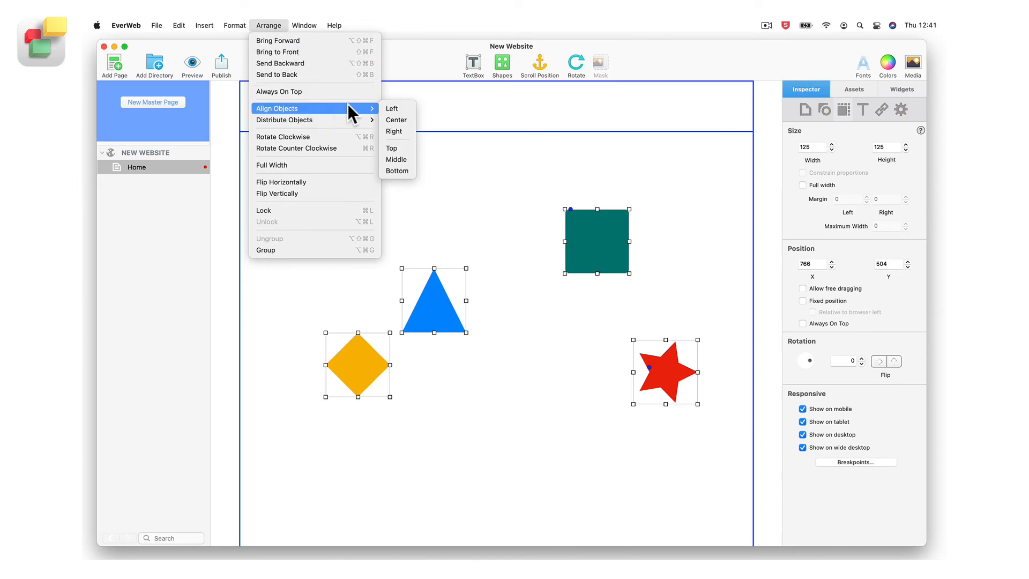
left_click(391, 148)
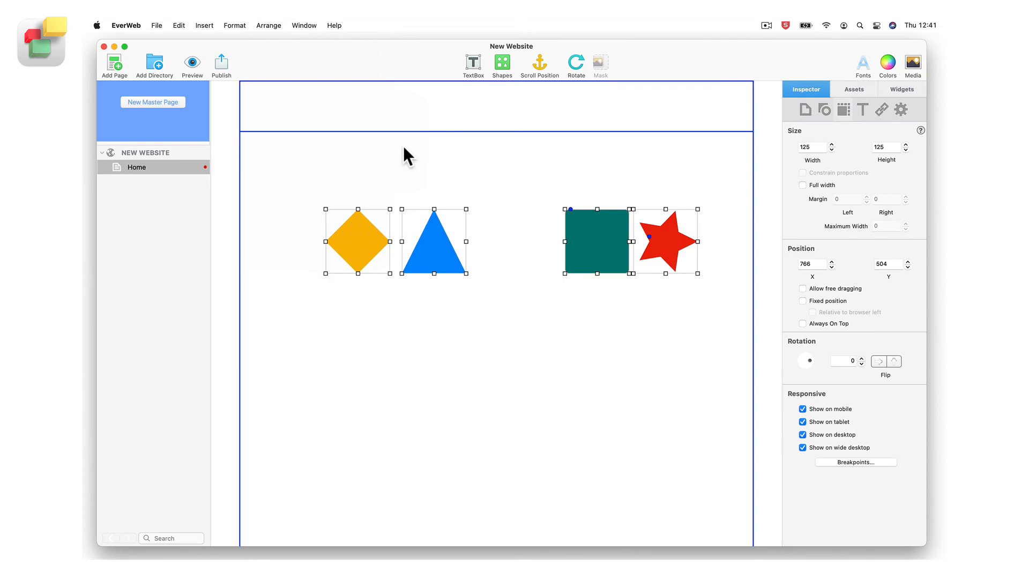
mouse_move(272, 30)
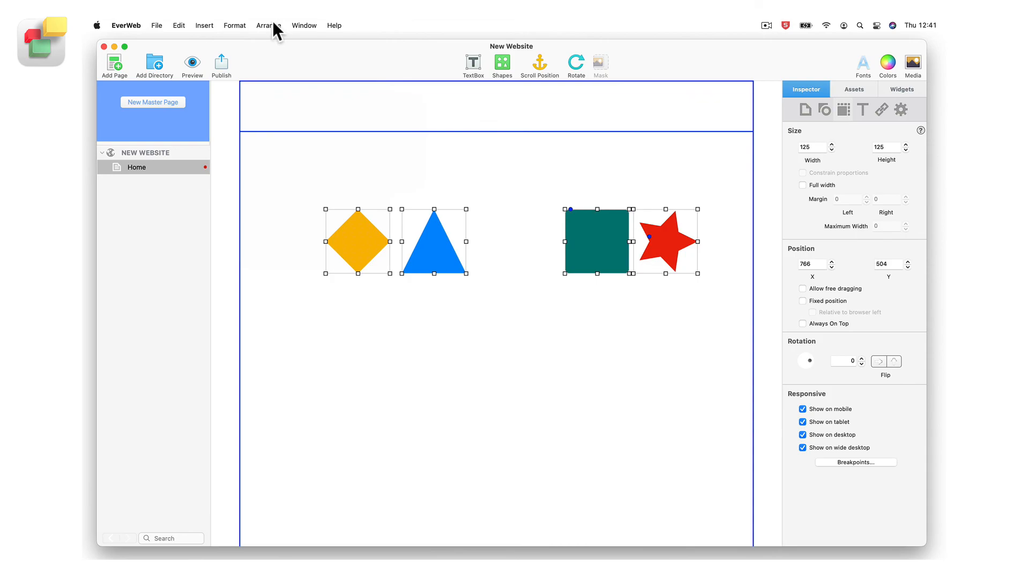
Distribute the shapes horizontally with equal gaps, then deselect them
left_click(268, 25)
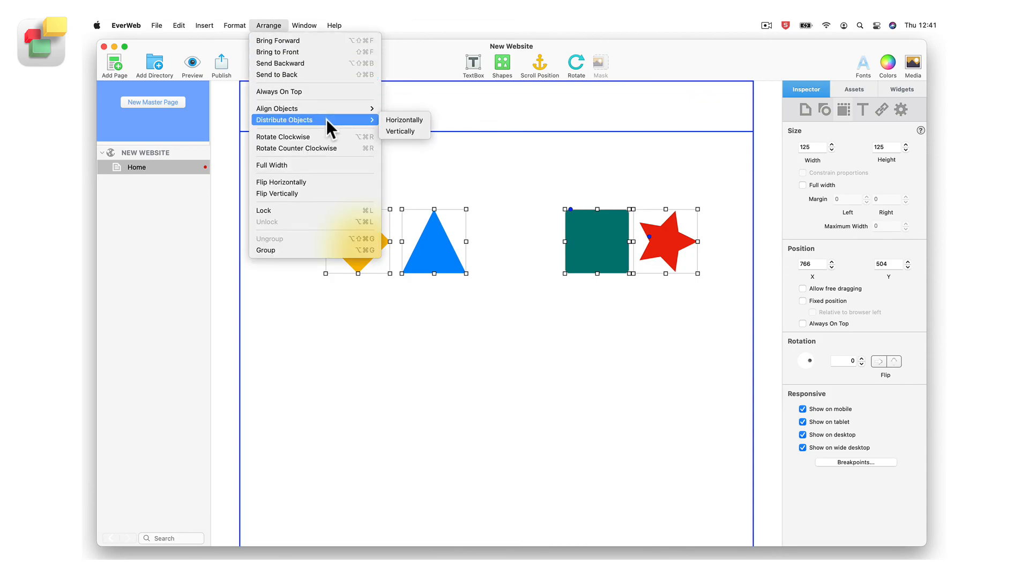
mouse_move(404, 119)
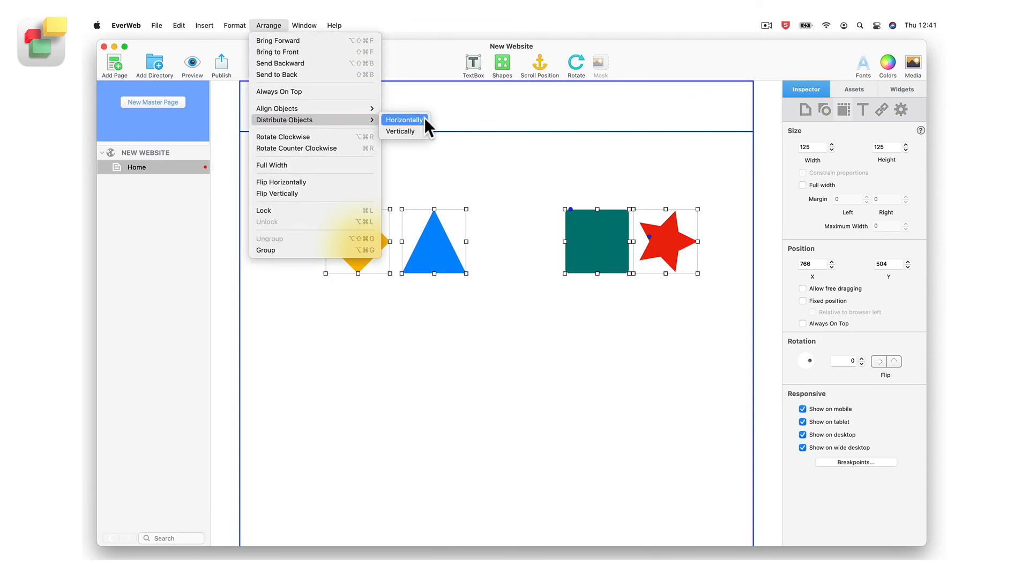
left_click(403, 119)
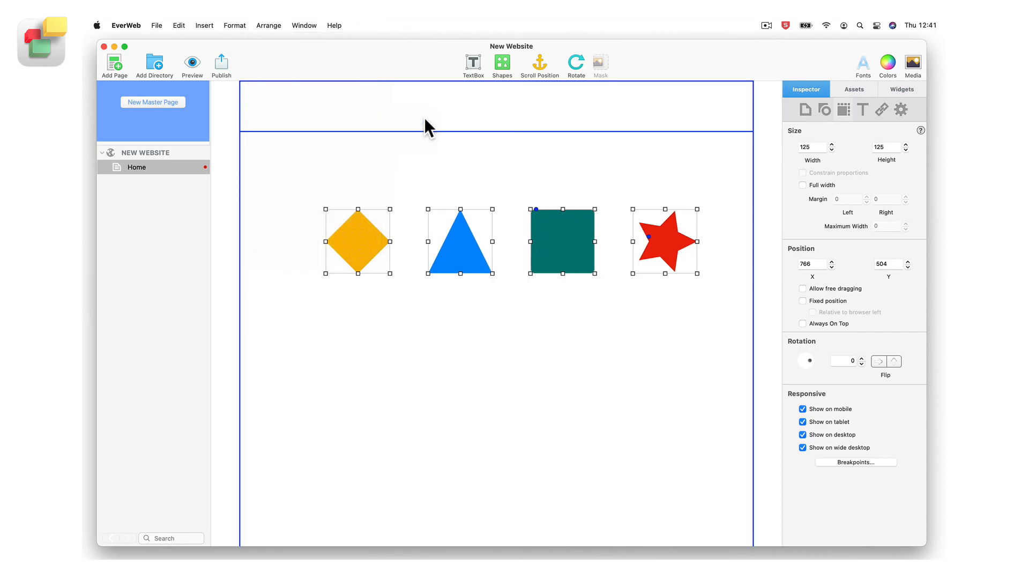
left_click(412, 289)
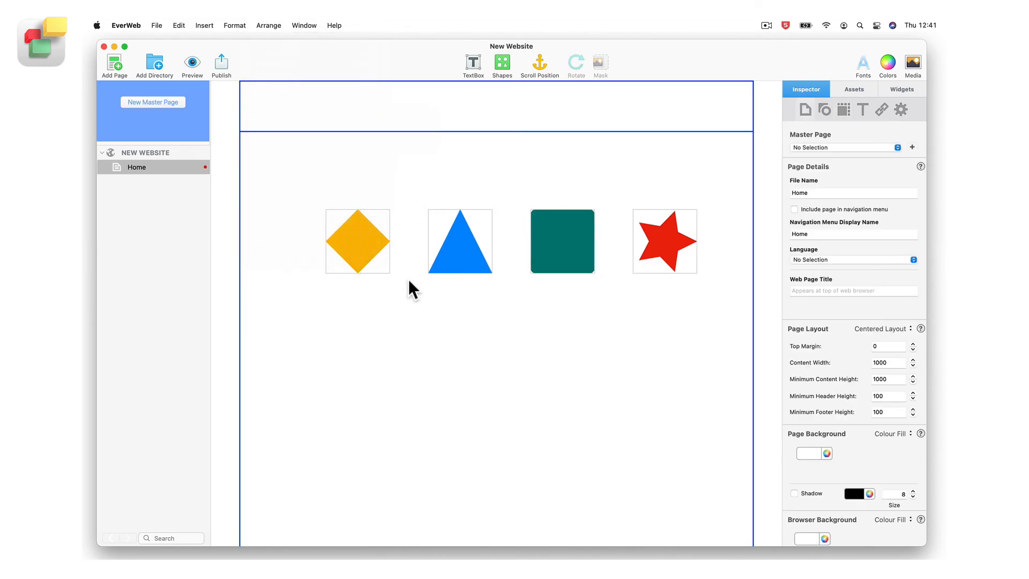